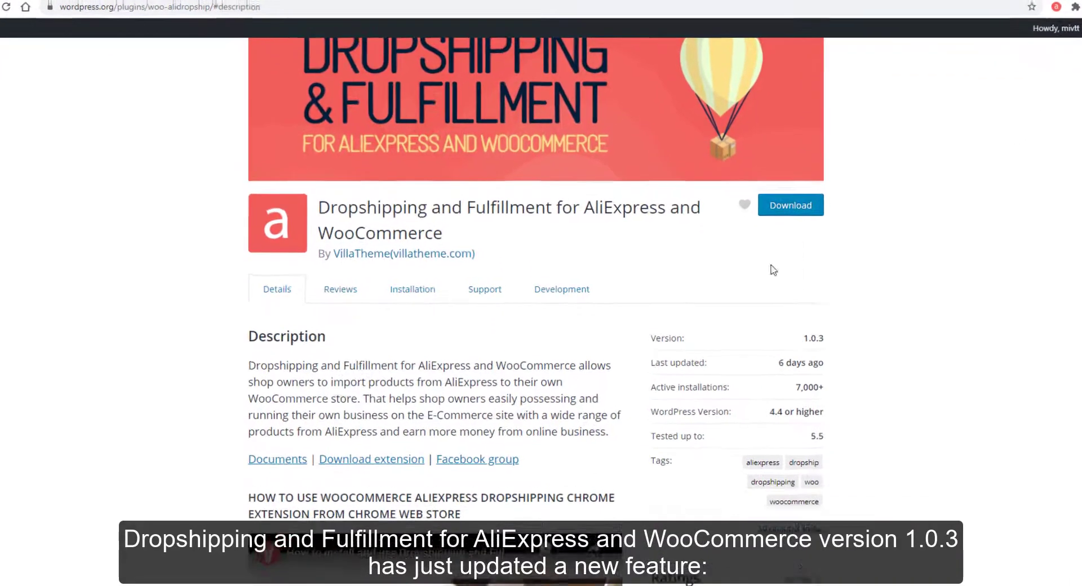
Read through the Dropshipping and Fulfillment plugin's development details and changelog.
click(561, 288)
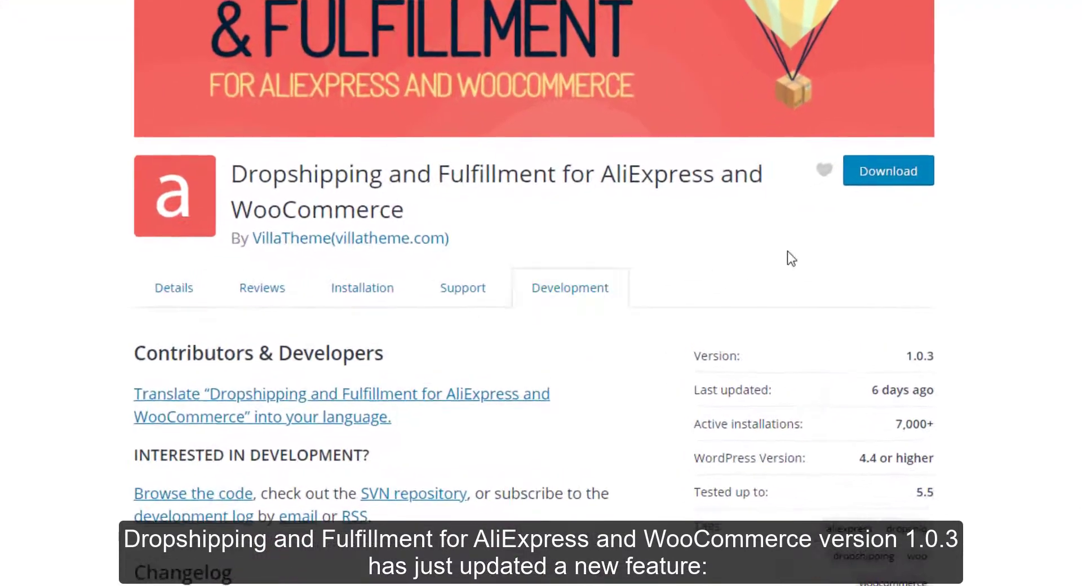
scroll(down, 3)
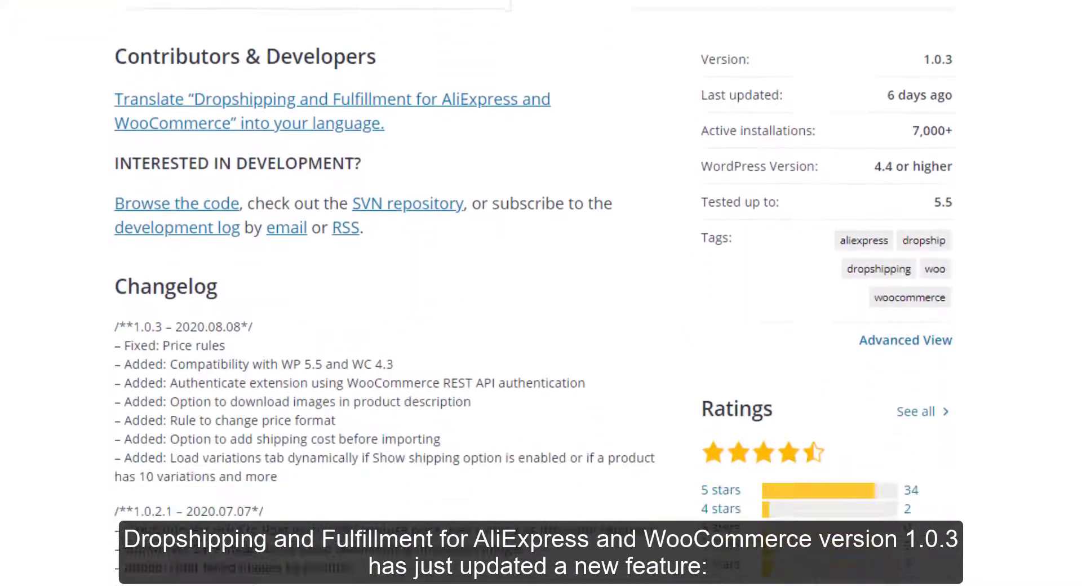
scroll(down, 3)
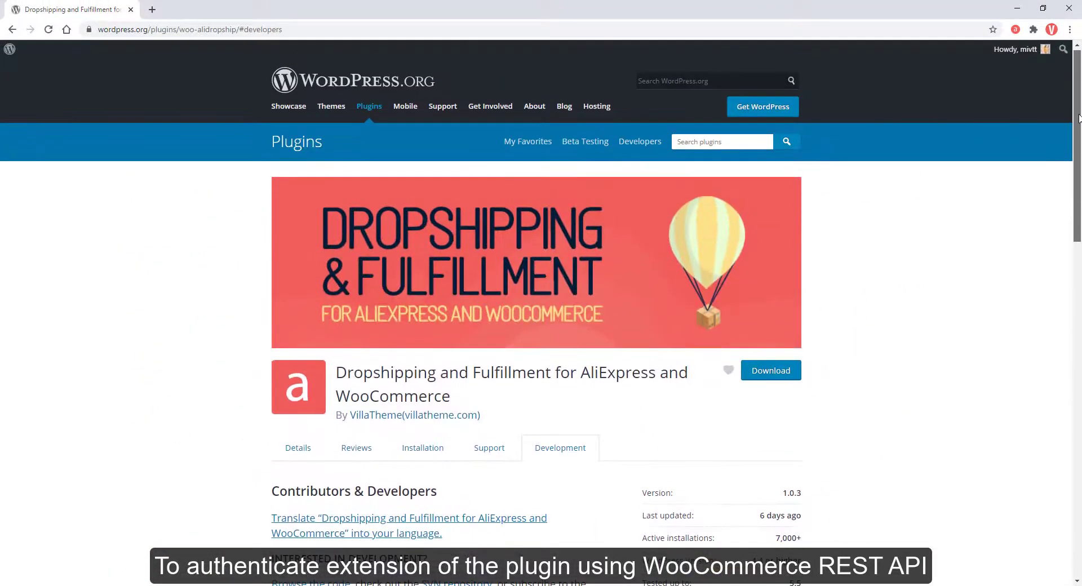
scroll(down, 3)
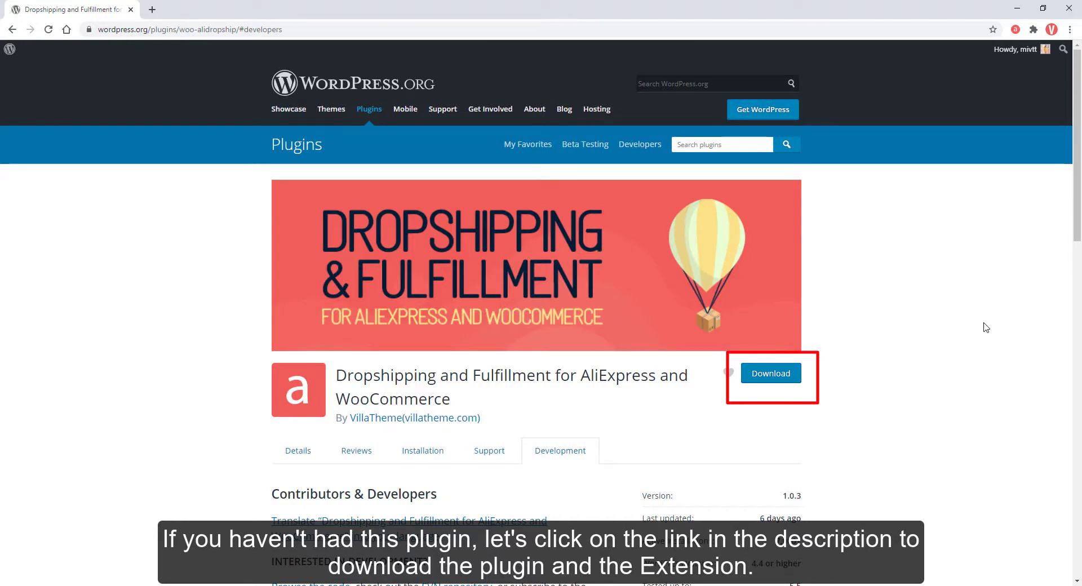
Check the plugin description and extension download link, then update the plugin to 1.0.3.
click(298, 450)
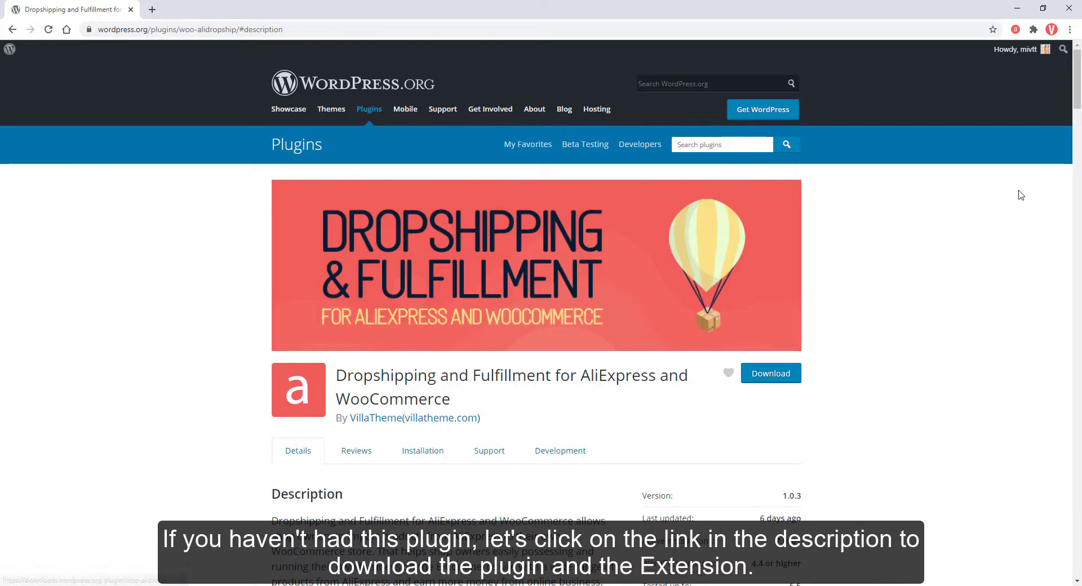
scroll(down, 3)
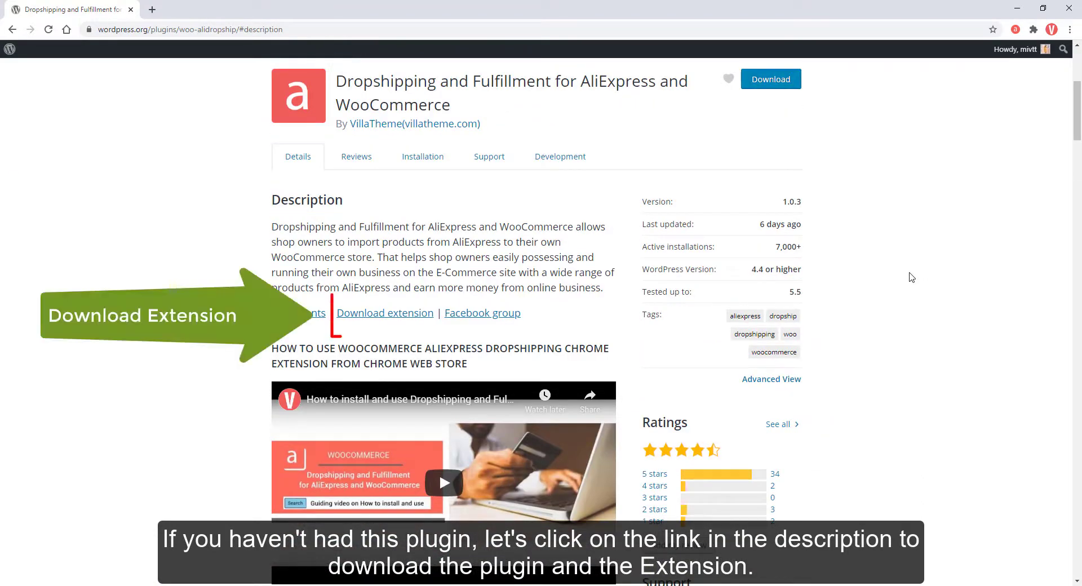
click(384, 313)
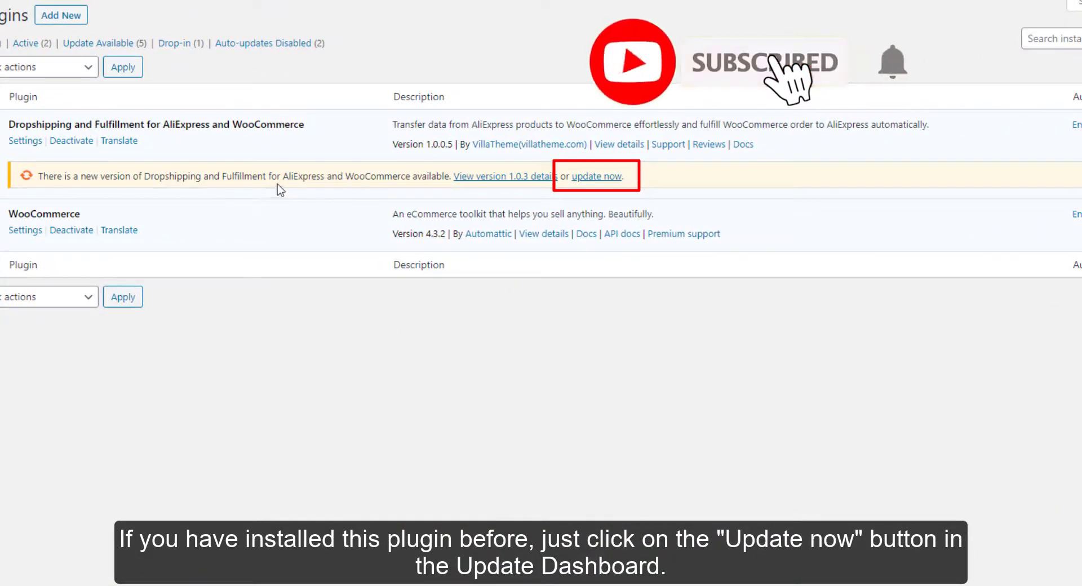
click(596, 176)
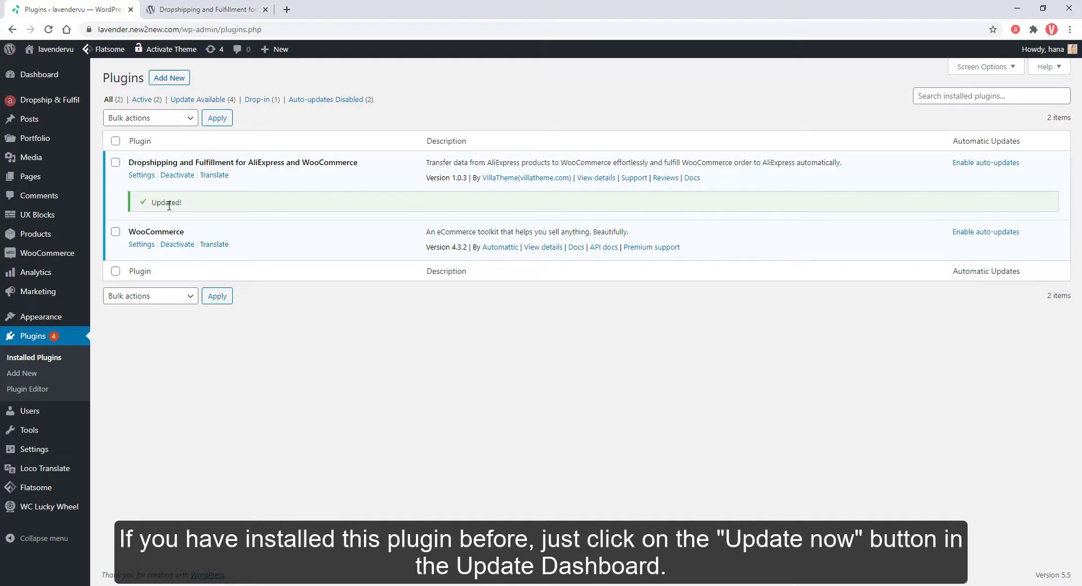
Load aliexpress.com in a new tab and bring up the dropshipping extension's domain settings.
click(422, 9)
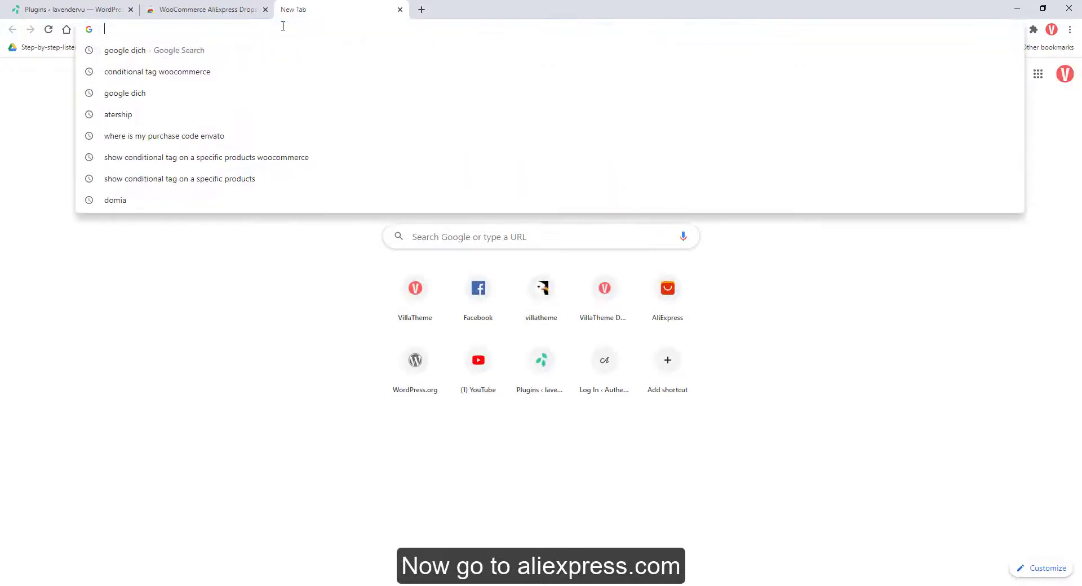
text(aliexpress.com)
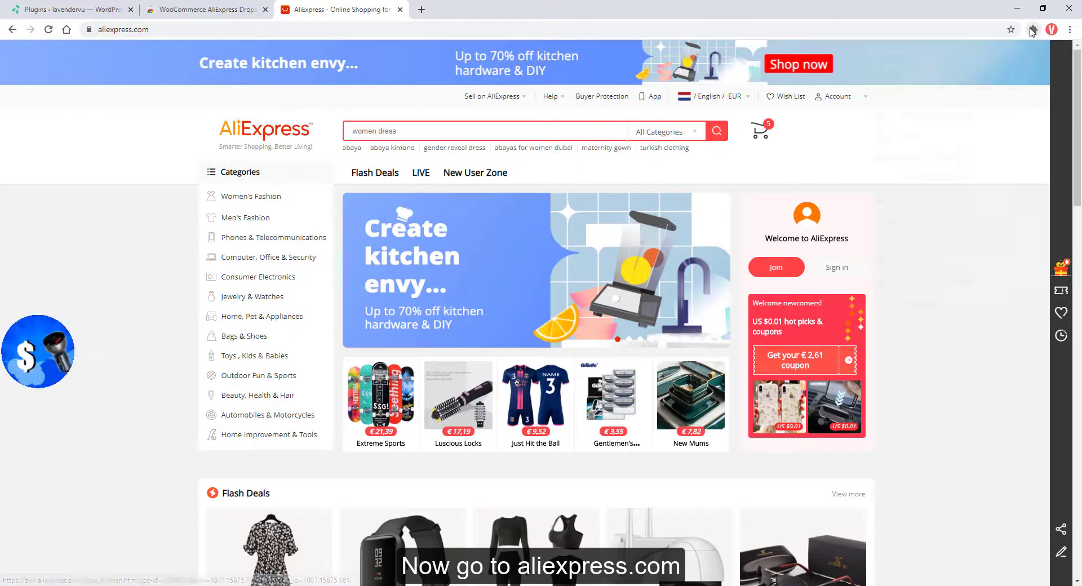
click(1034, 30)
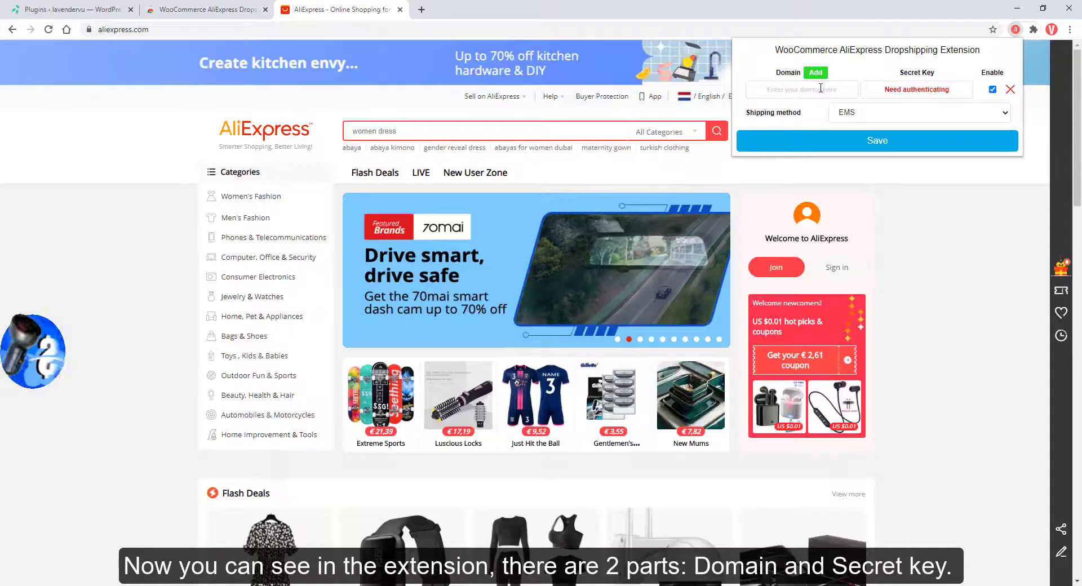
click(70, 9)
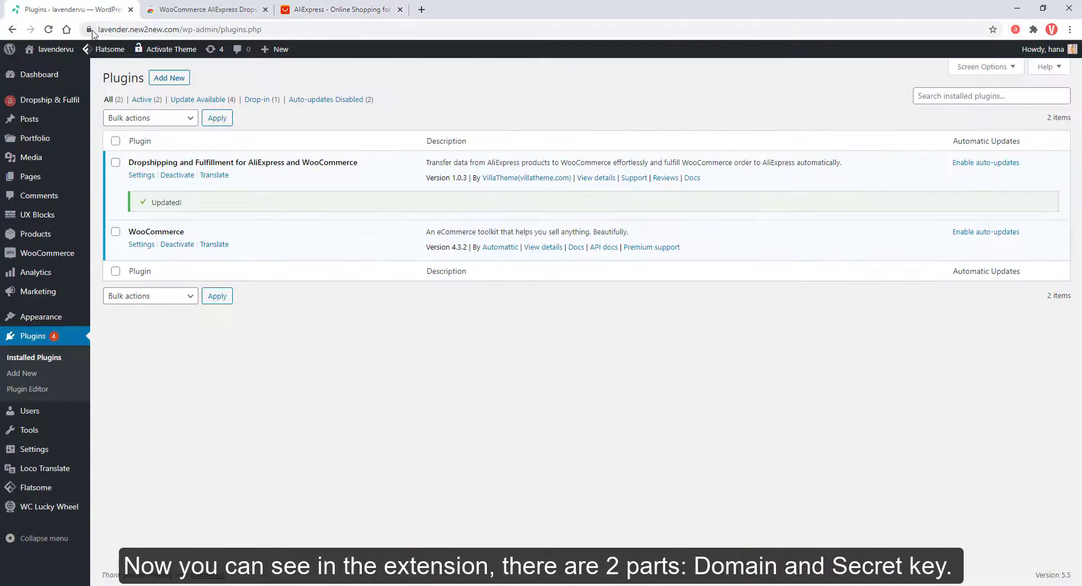
click(194, 28)
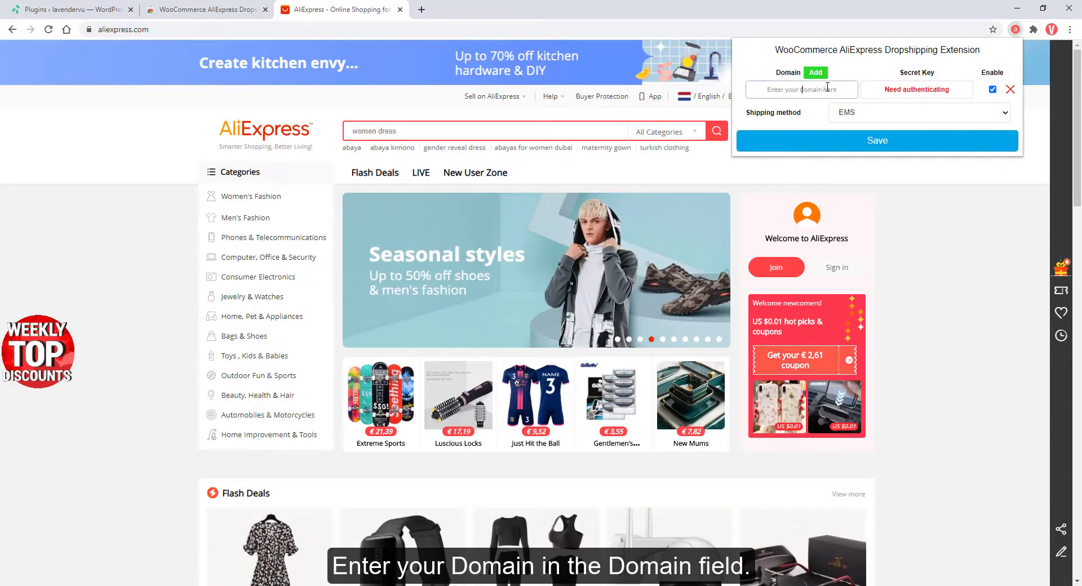
Authorize the extension for lavender.new2new.com and choose AliExpress Standard Shipping.
text(lavender.new2new.com)
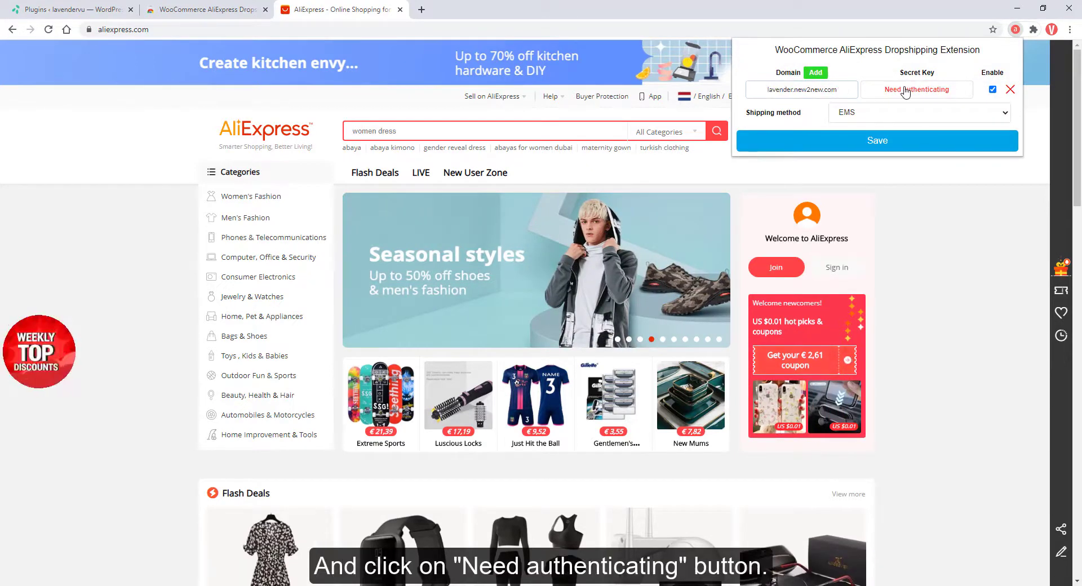
click(916, 89)
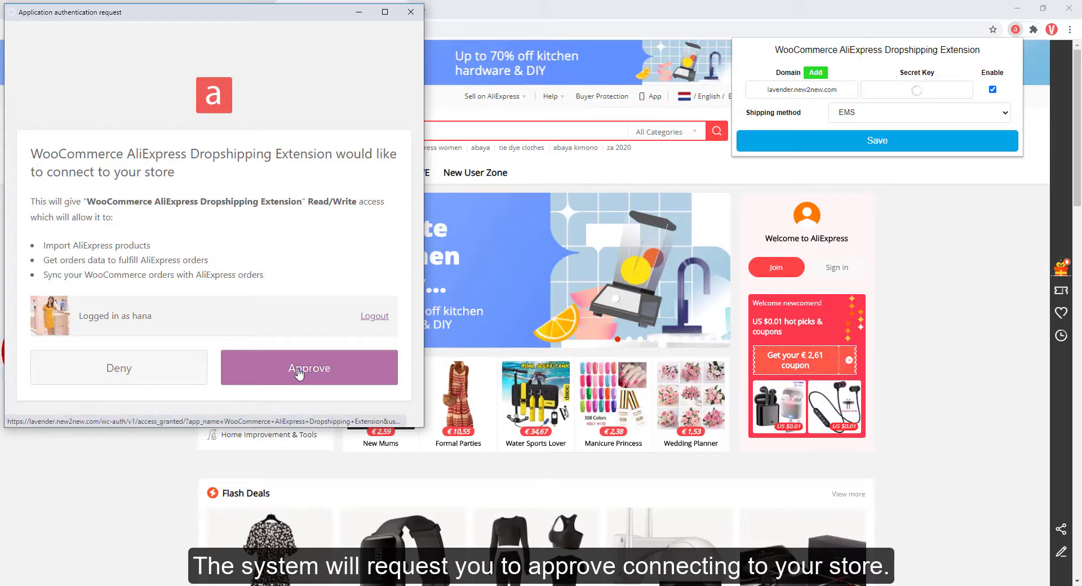
click(309, 368)
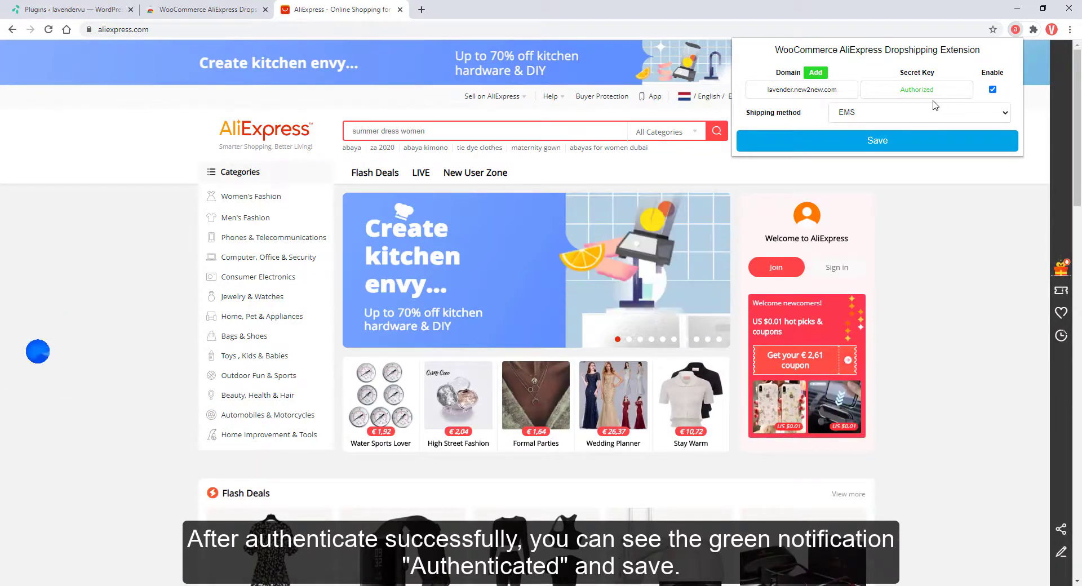
click(876, 141)
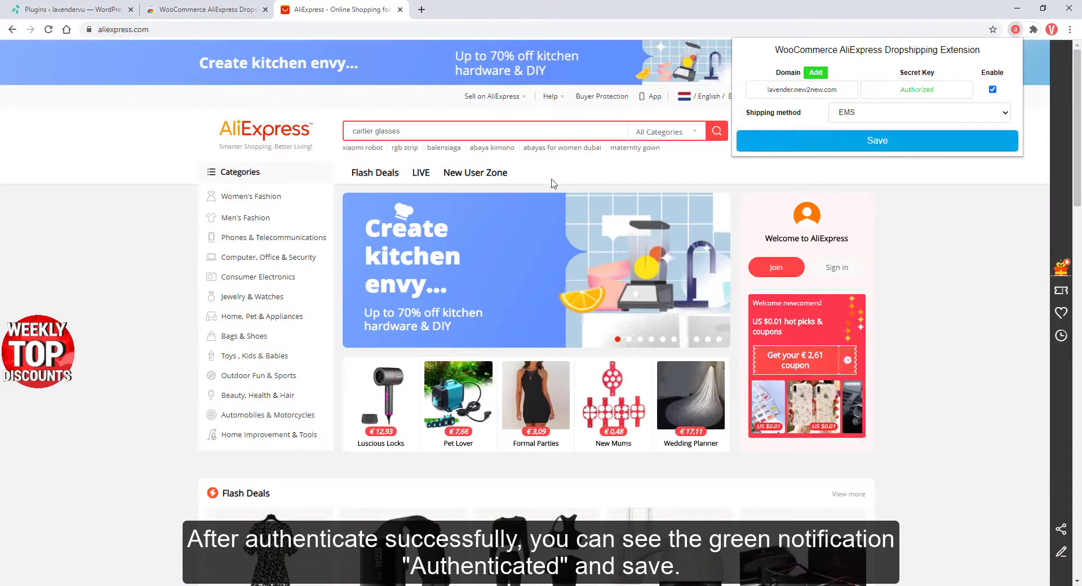
click(919, 112)
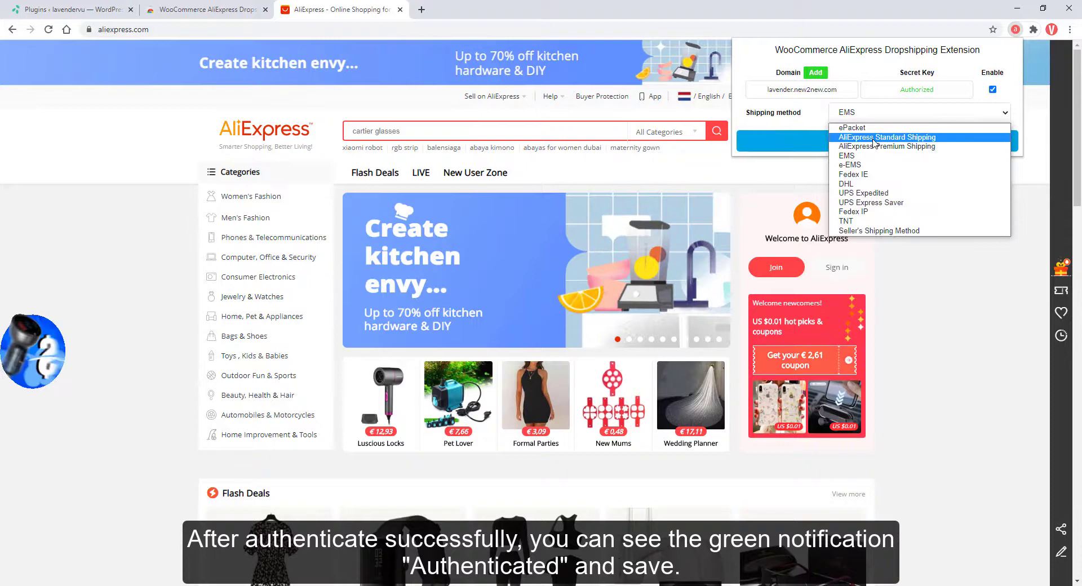
click(887, 137)
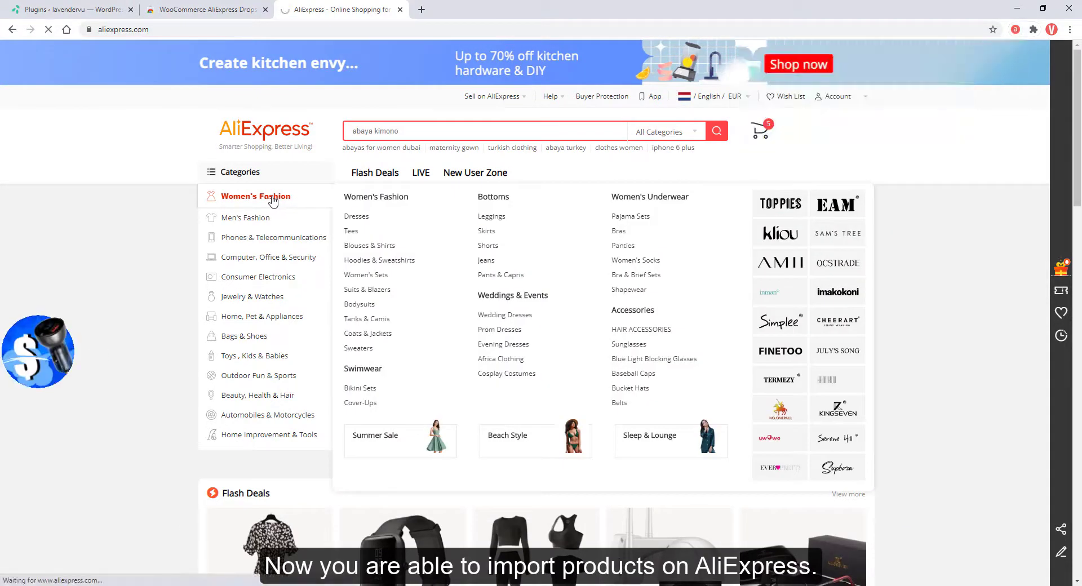
Browse from Women's Fashion to the Dresses listings and bring up the extension's store settings.
click(255, 196)
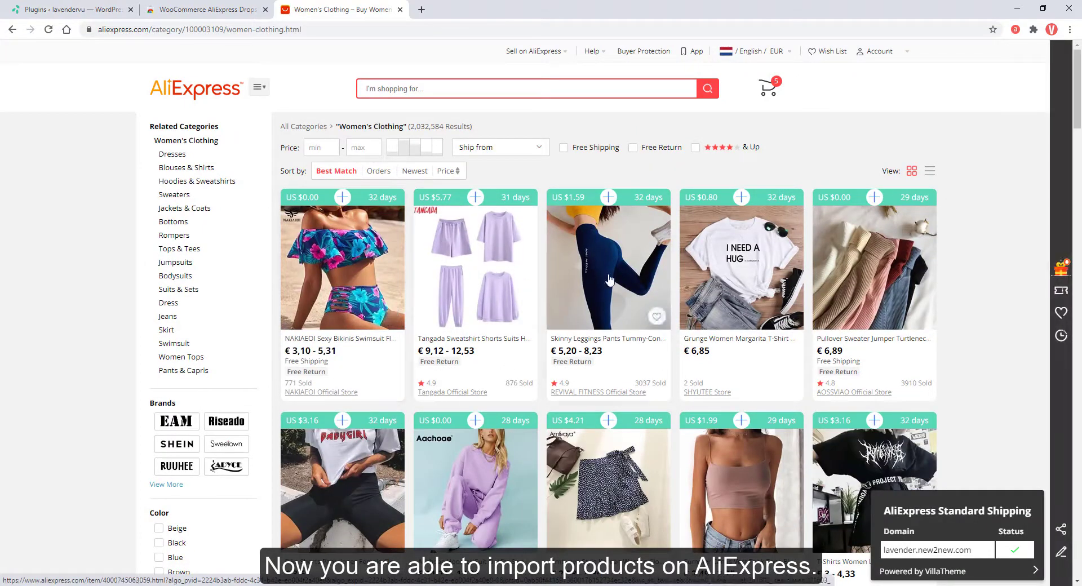
scroll(down, 3)
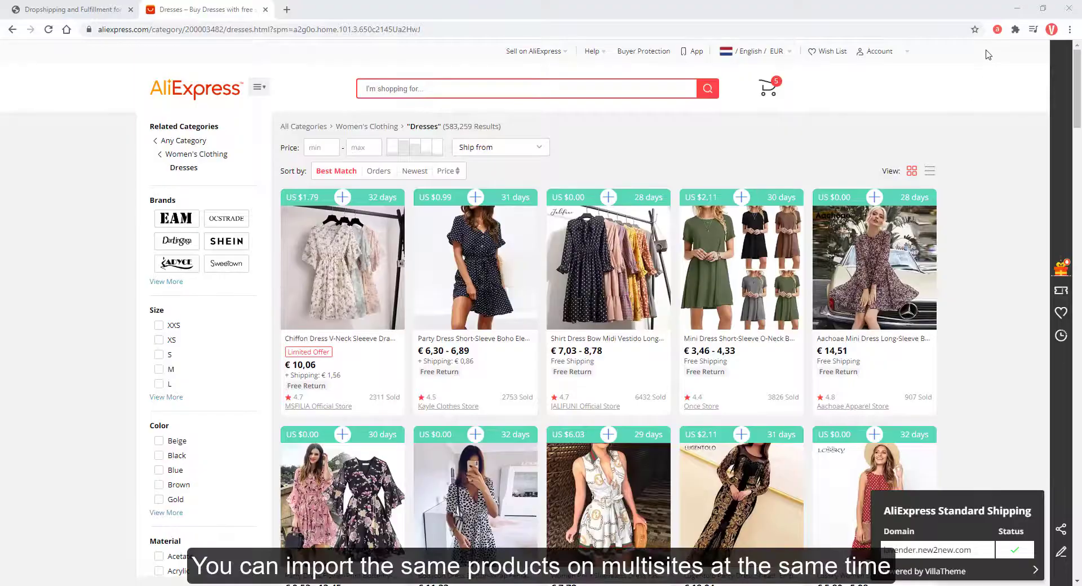
click(997, 28)
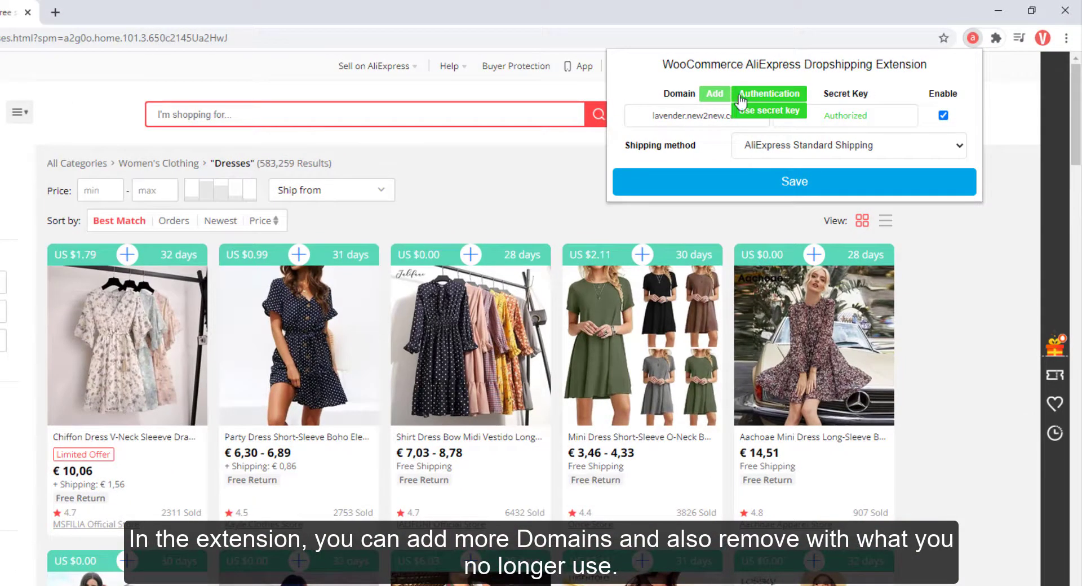
Add productbuilder.new2new.com as a second store domain and approve its authentication.
click(716, 94)
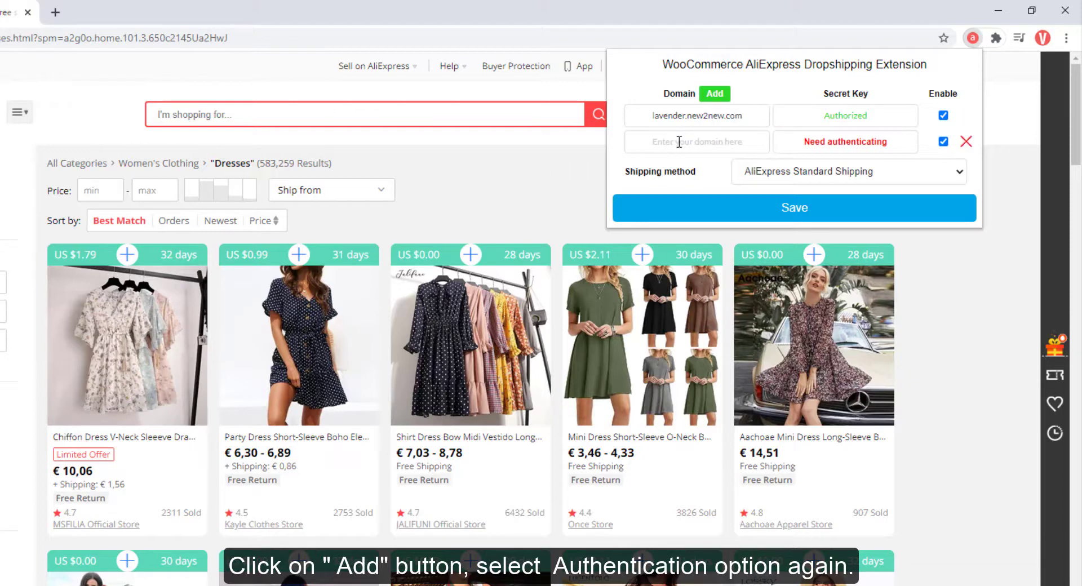
click(697, 142)
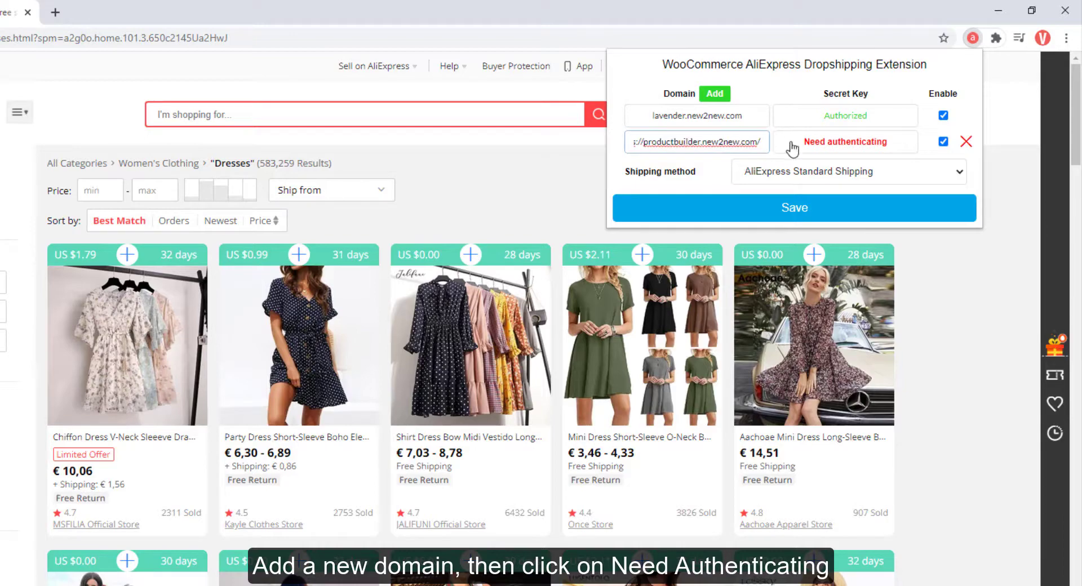
click(845, 142)
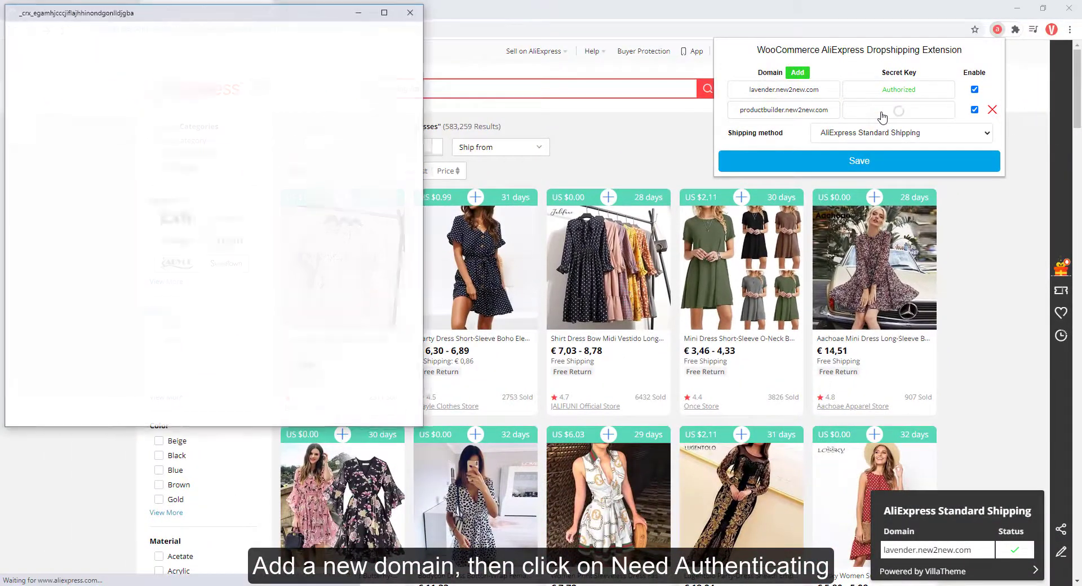
click(898, 111)
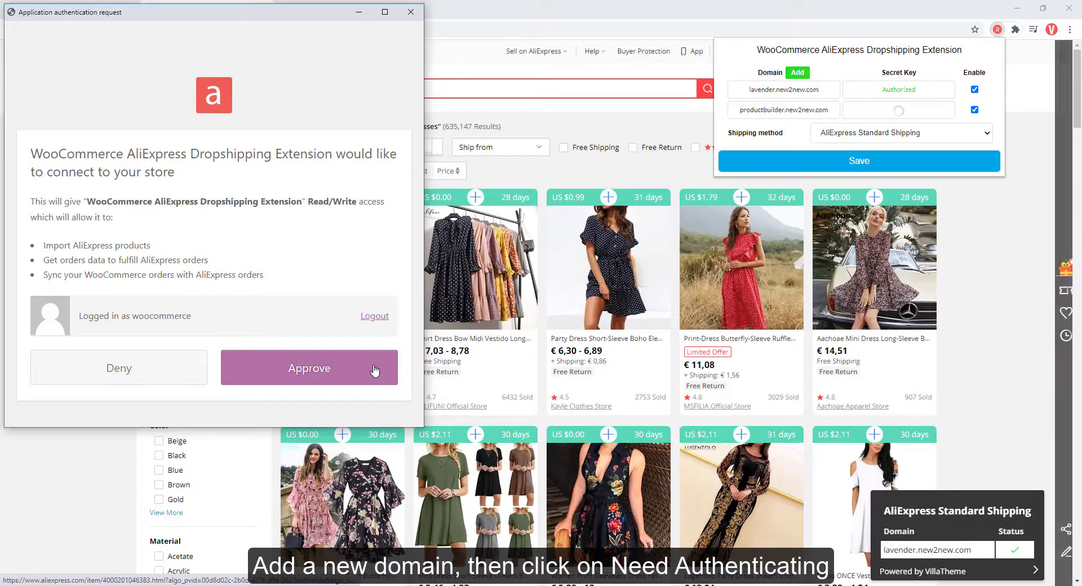
click(308, 367)
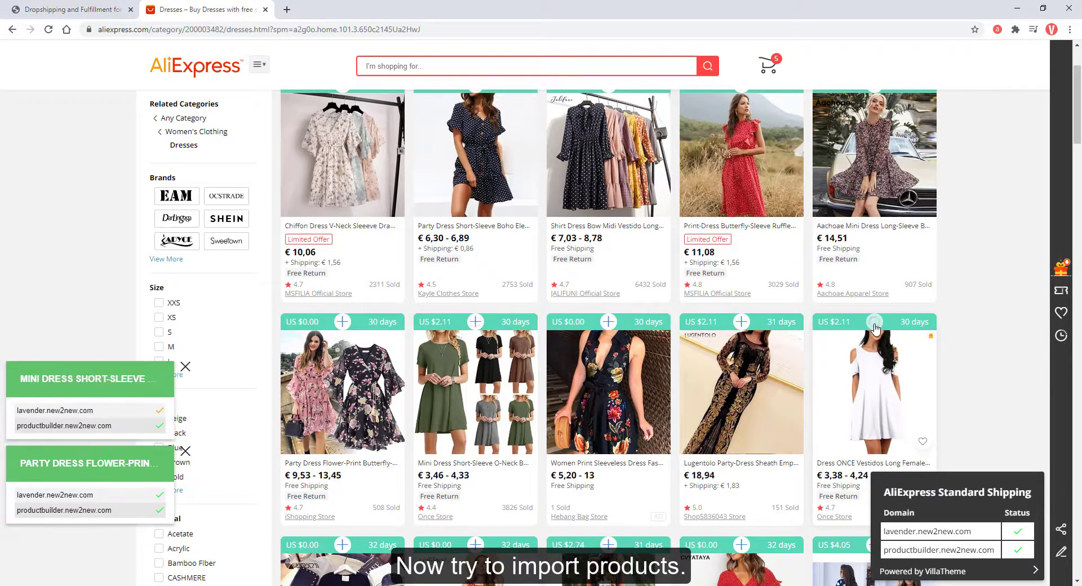
Import the white ONCE off-shoulder dress into both stores.
click(874, 322)
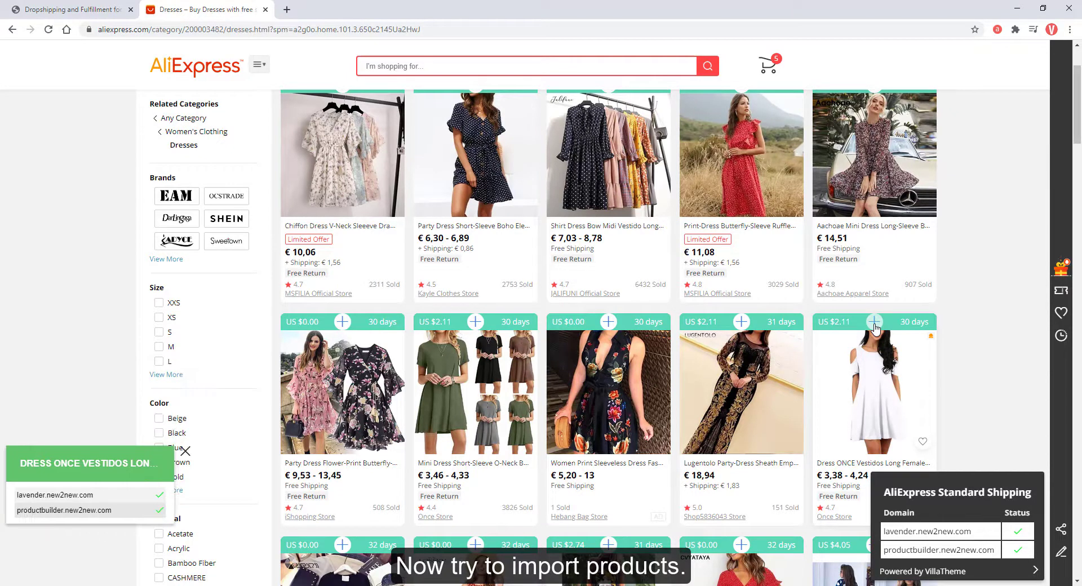
click(185, 451)
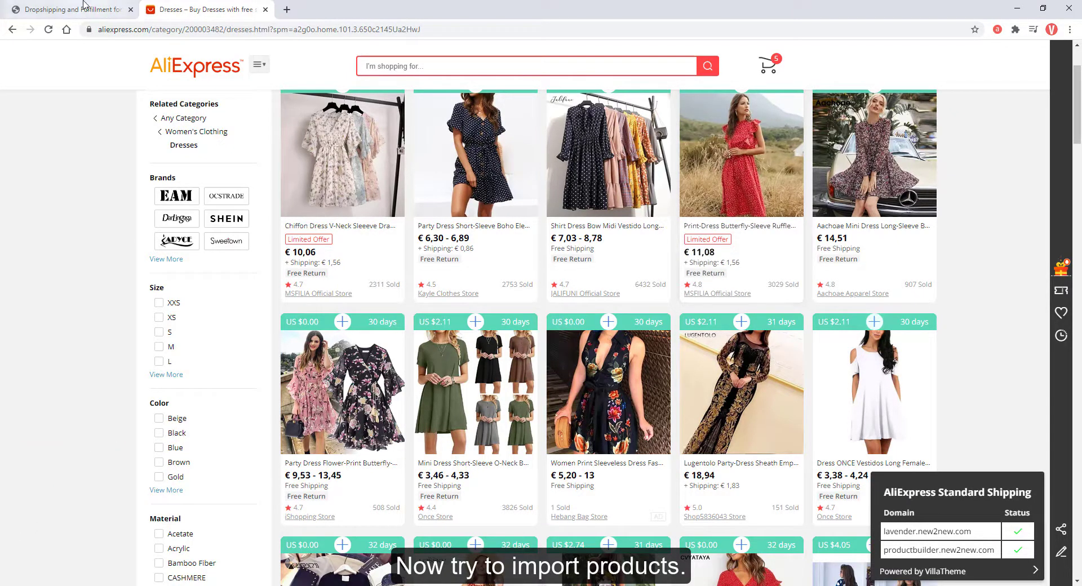
Review the imported dresses in productbuilder's Dropship & Fulfil Import List.
click(69, 9)
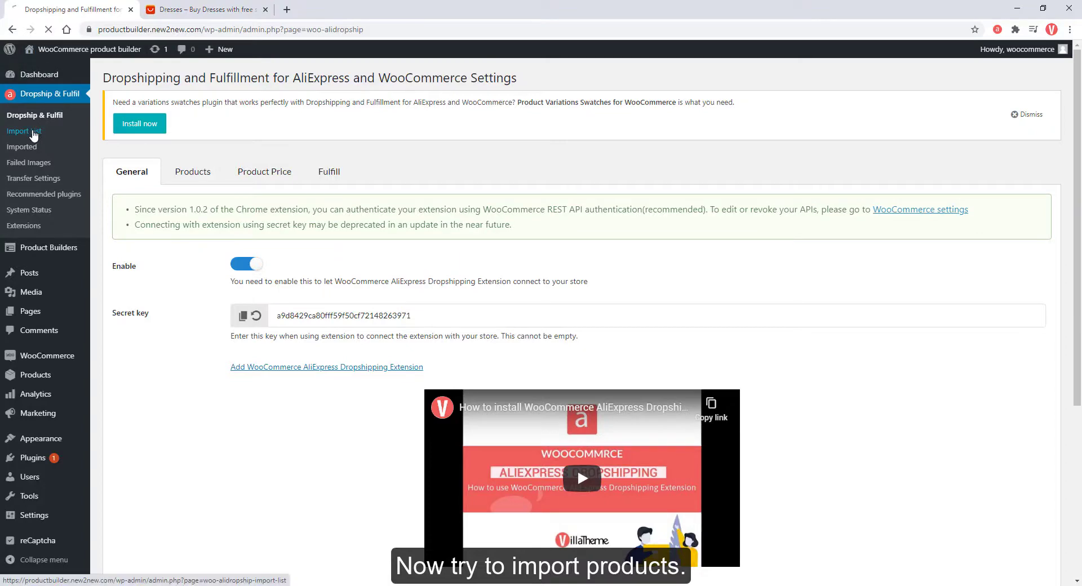
click(24, 131)
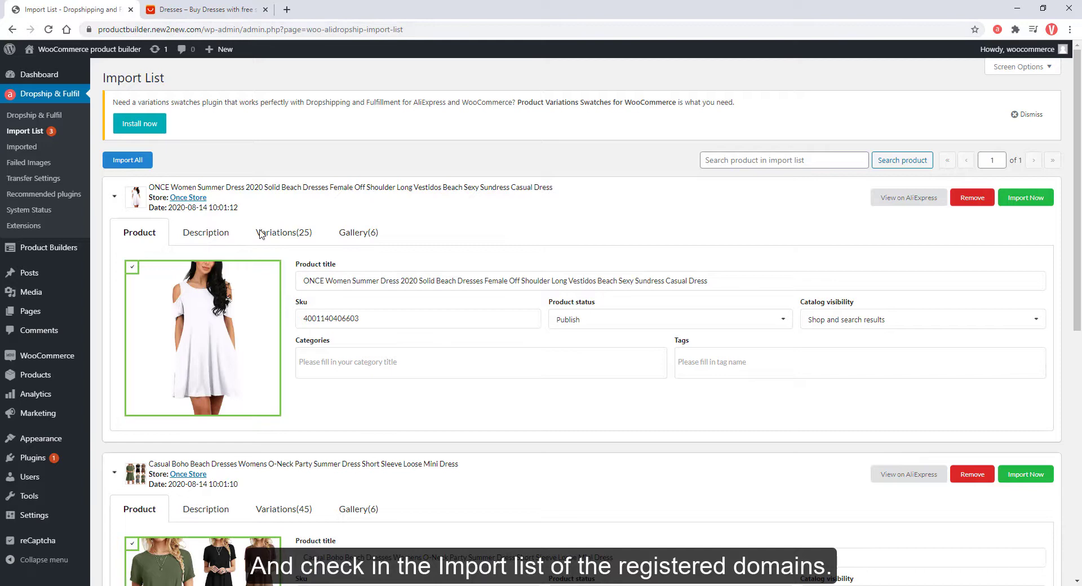
scroll(down, 3)
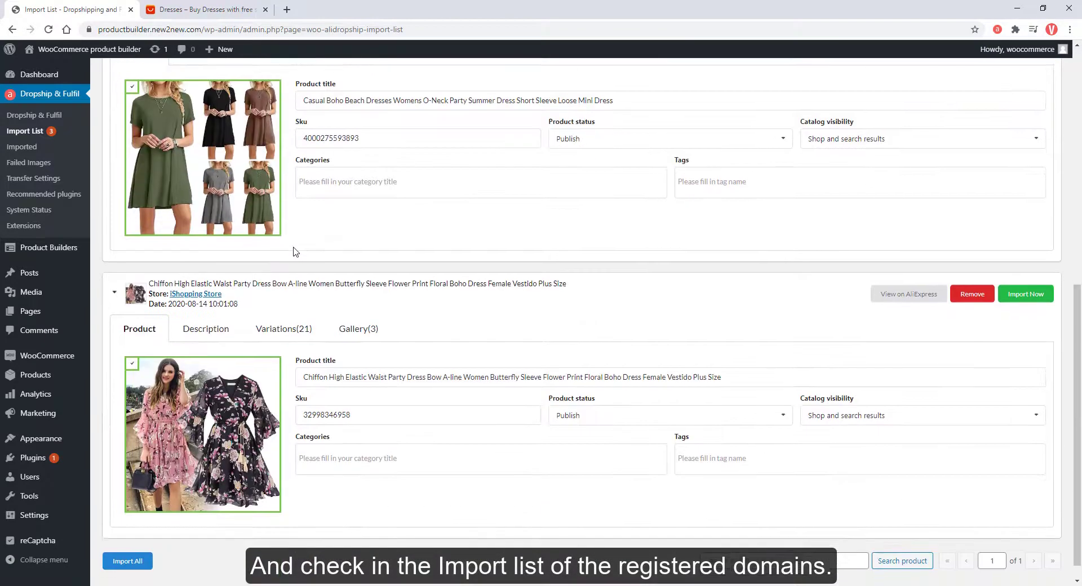
Go to localhost/lavender/wp-admin/ in a new tab and review its Import List.
click(421, 9)
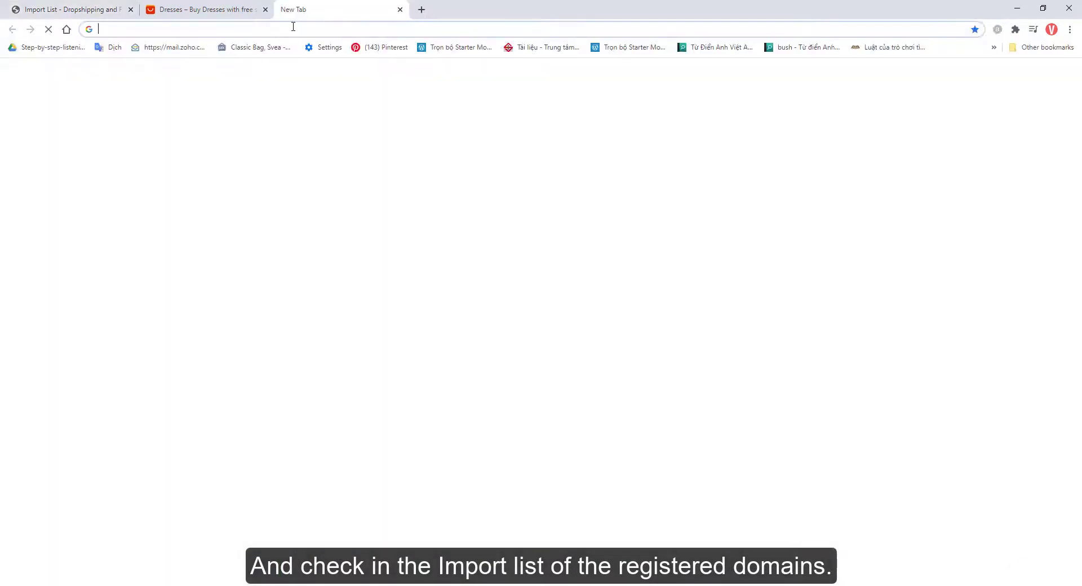
text(localhost/lavender/wp-admin/)
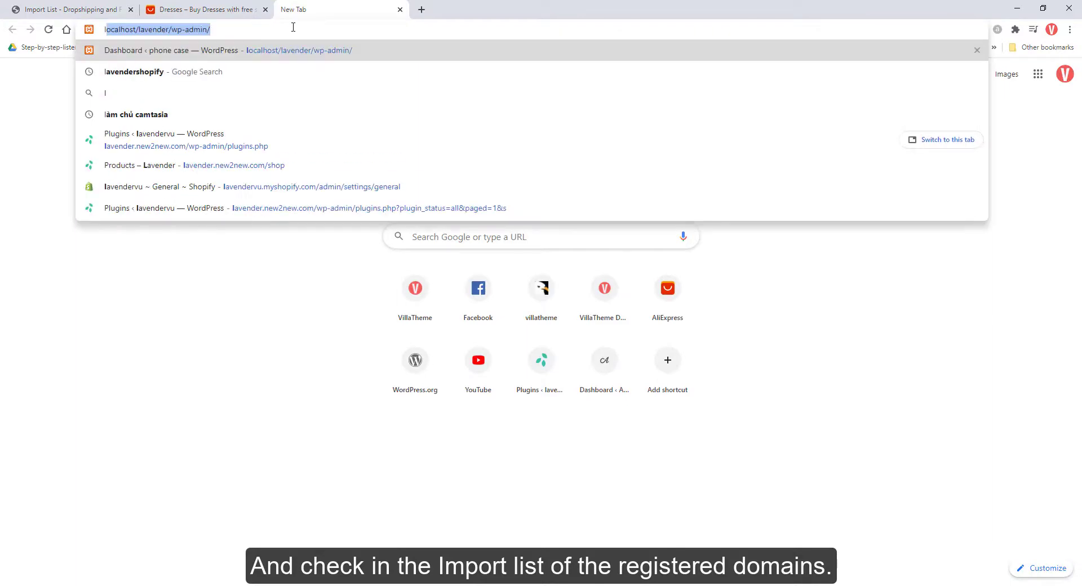
click(185, 138)
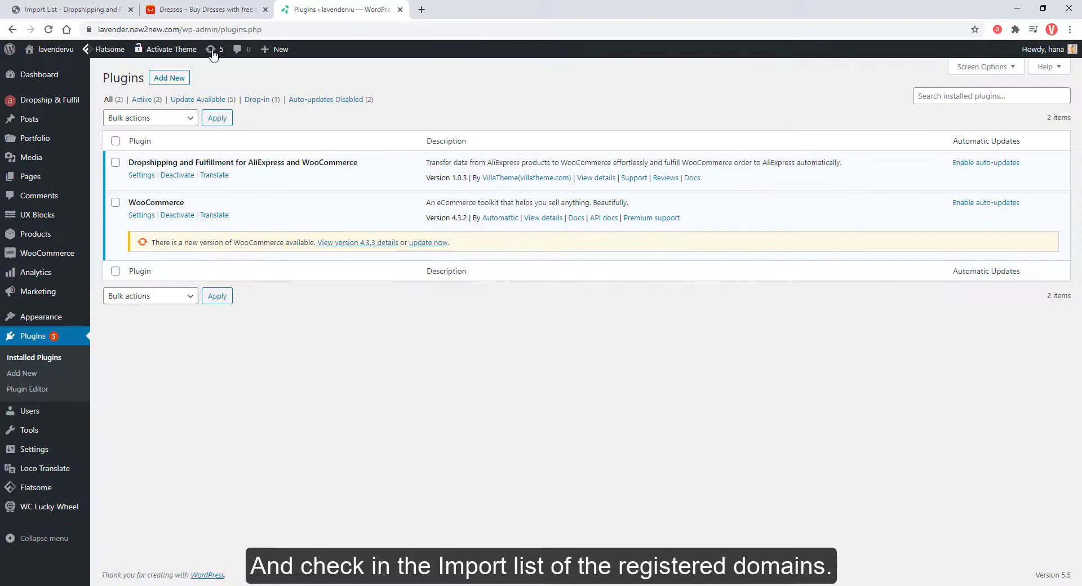
click(115, 118)
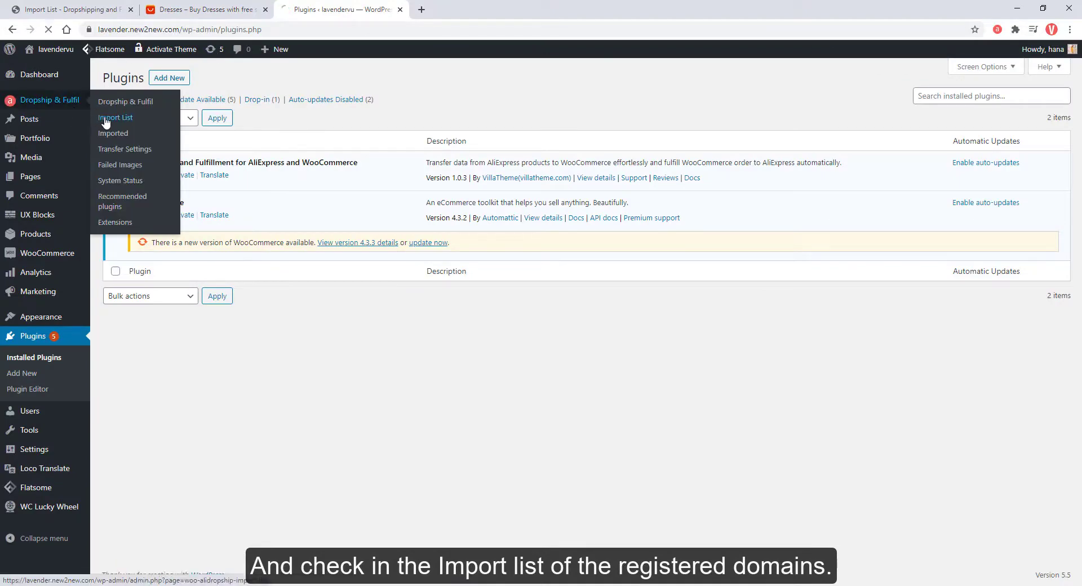
click(115, 117)
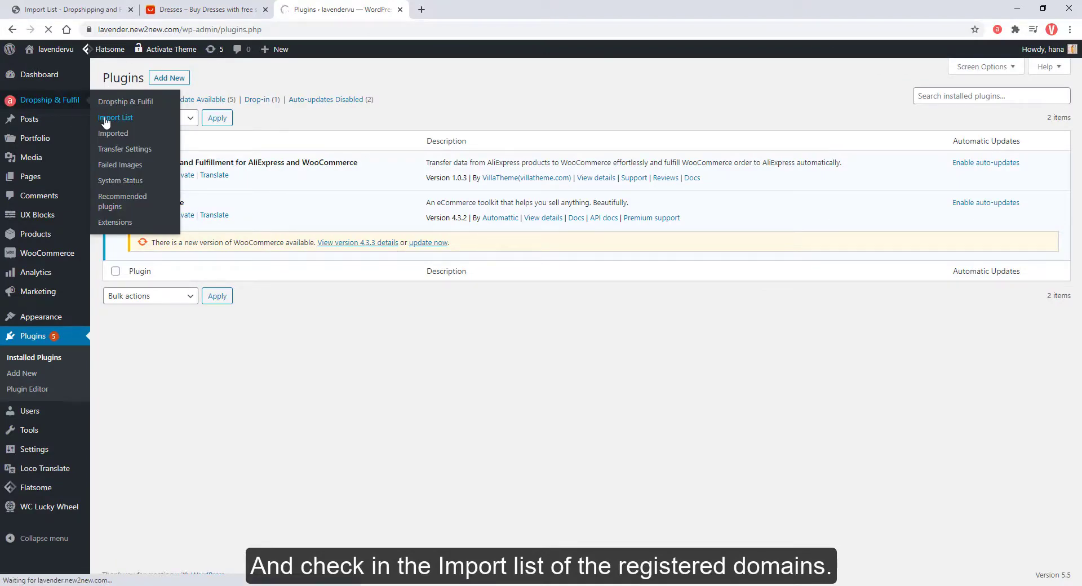
click(115, 117)
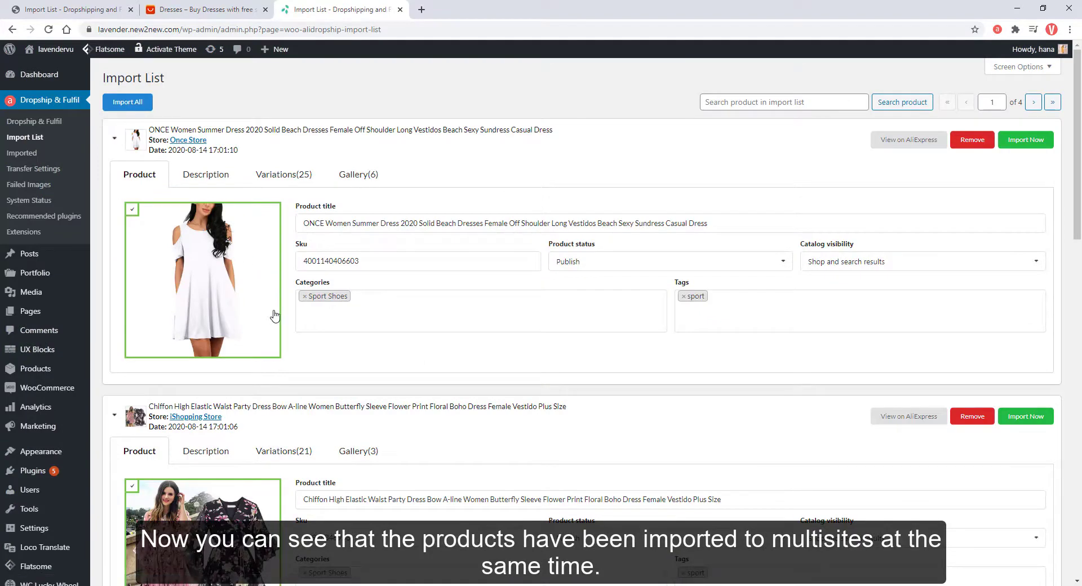
scroll(down, 3)
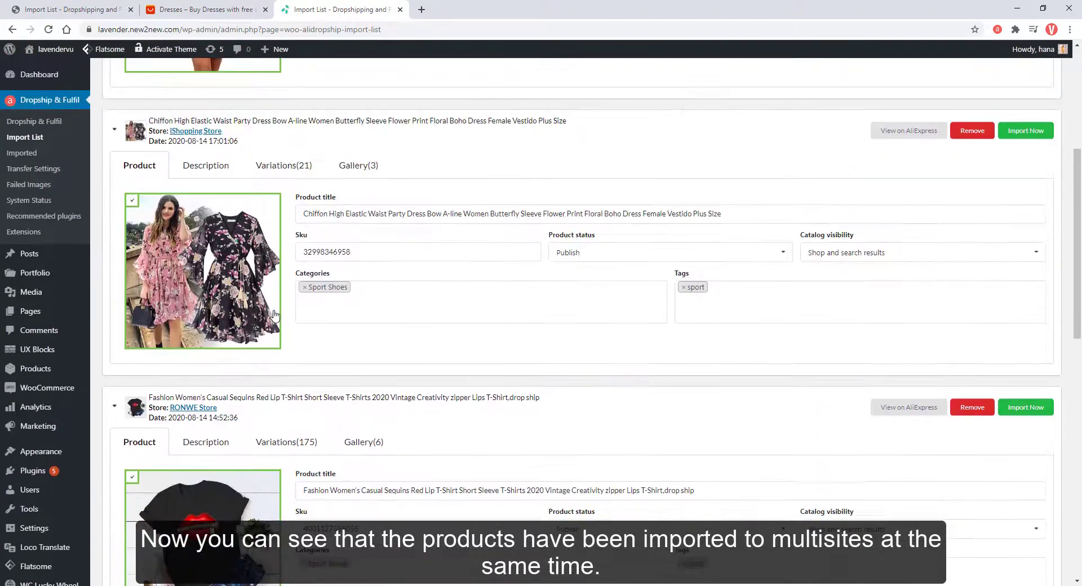